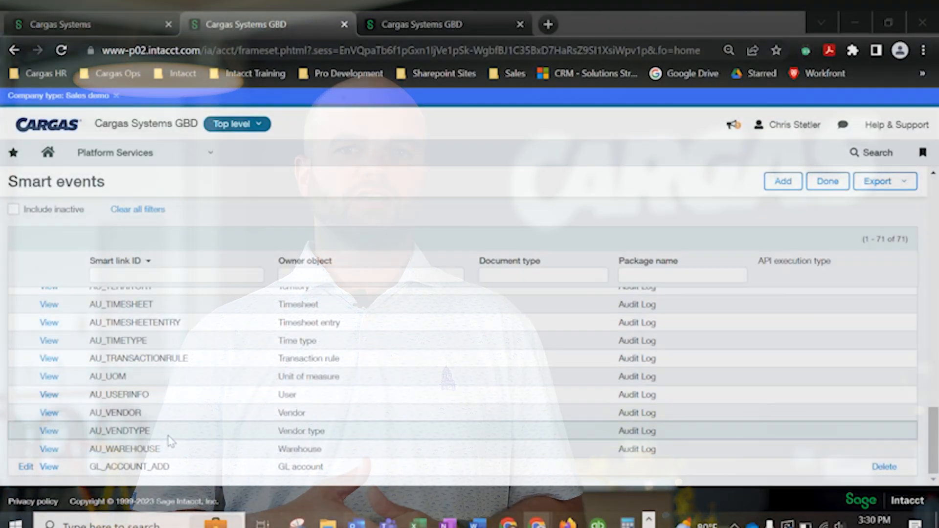
Open the GL_ACCOUNT_ADD smart event for editing from the Smart events list
left_click(27, 466)
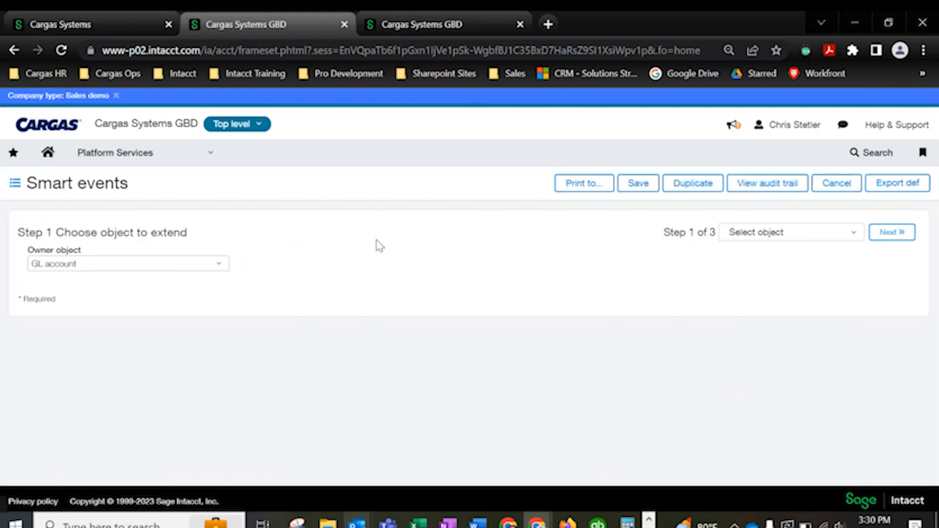
Advance through the GL account owner and Add/Set event steps to the email properties with subject 'New GL account added'
left_click(892, 233)
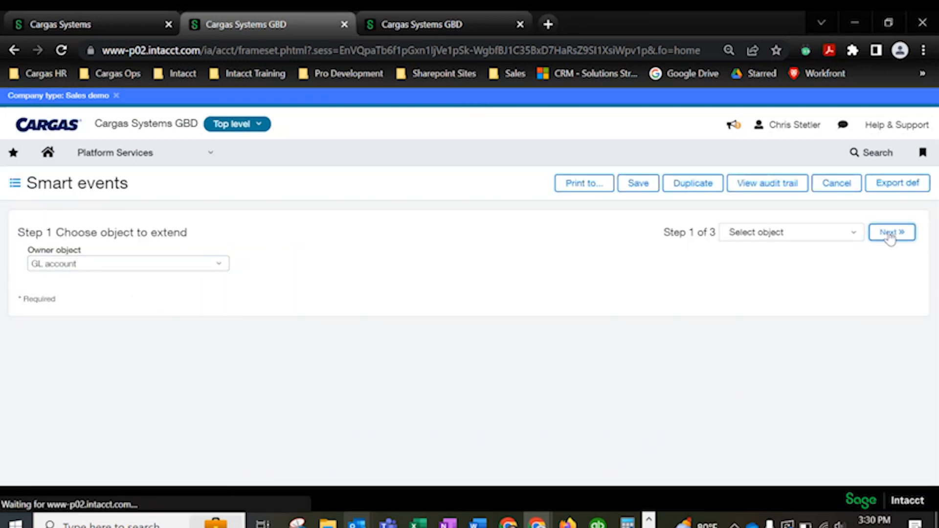
left_click(892, 232)
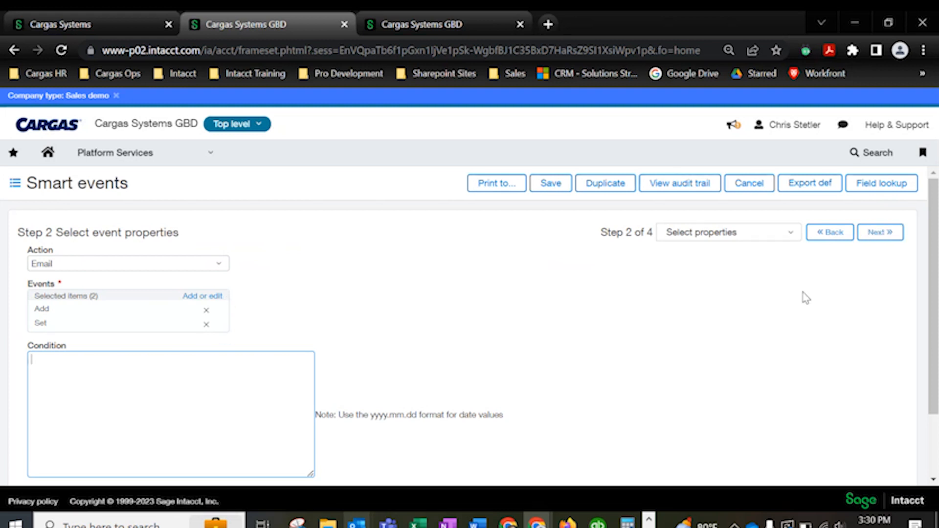
left_click(880, 231)
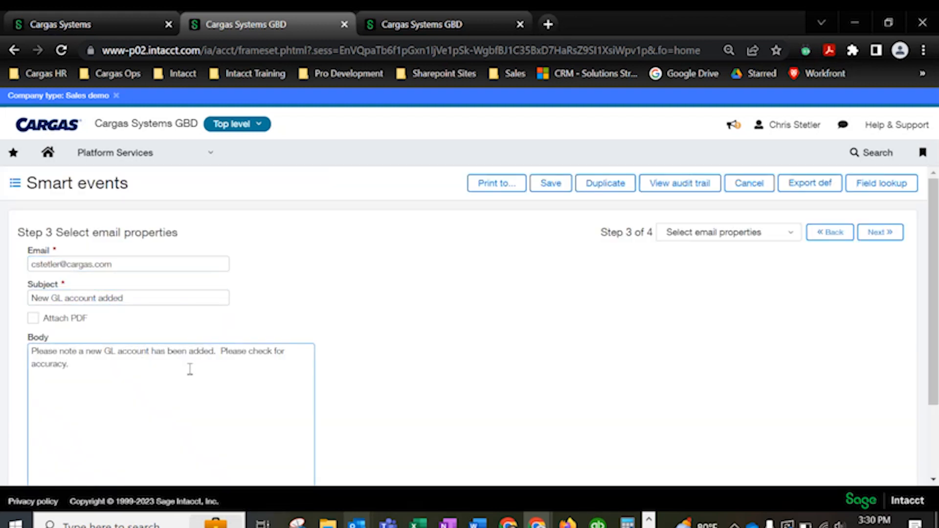
mouse_move(905, 257)
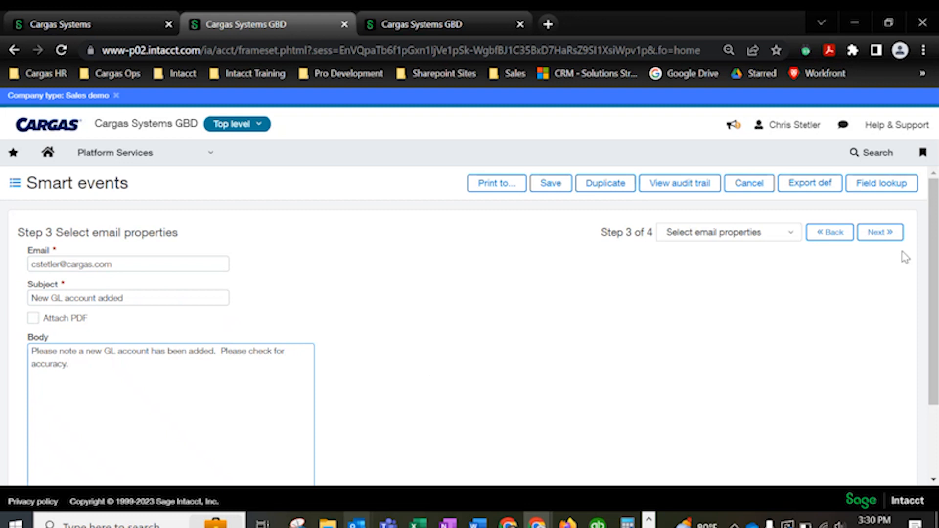